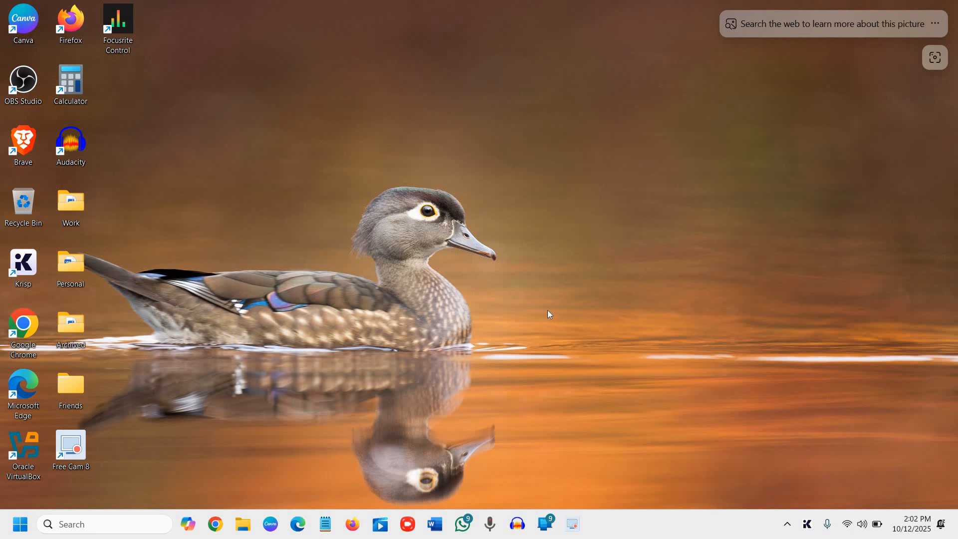
pyautogui.moveTo(537, 309)
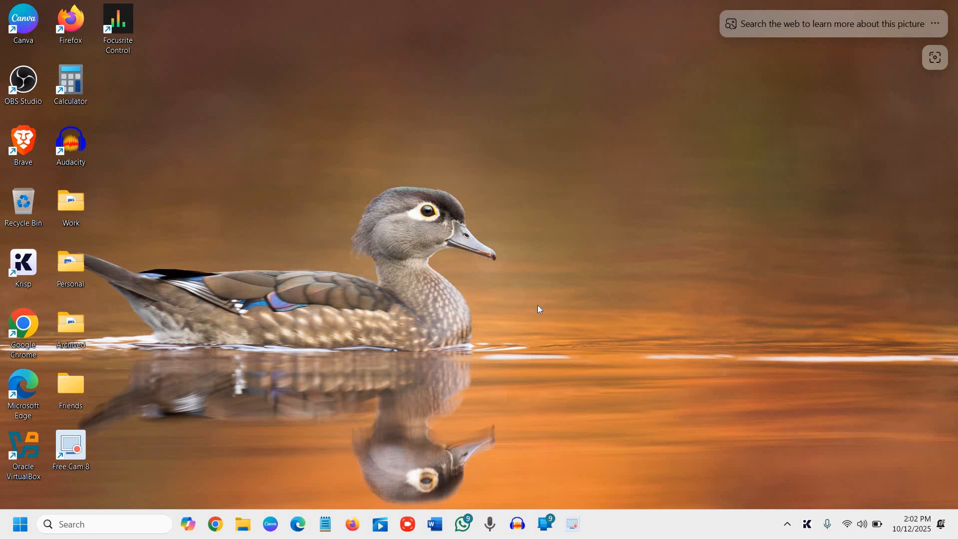
pyautogui.moveTo(324, 458)
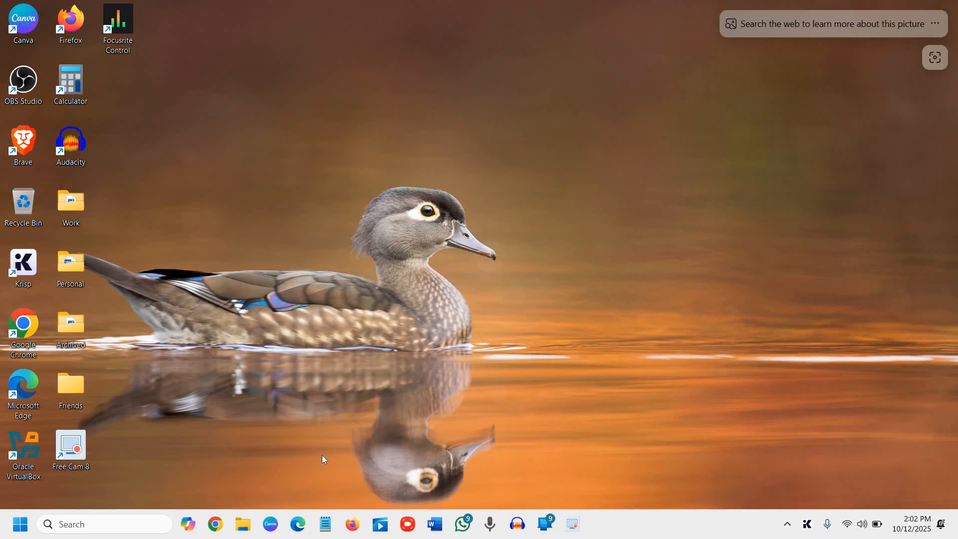
pyautogui.moveTo(765, 84)
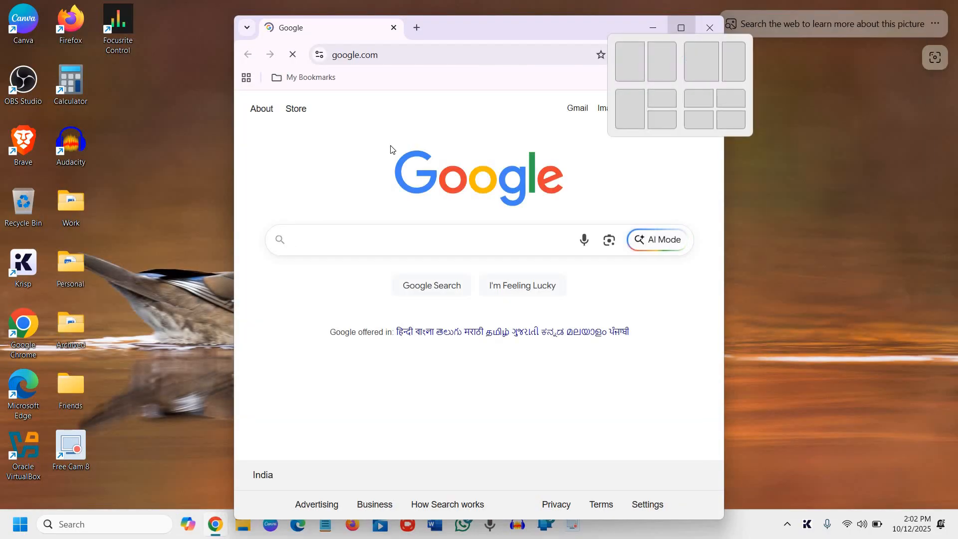
# Maximize Chrome and open a new Incognito window from the three-dot menu
pyautogui.click(680, 28)
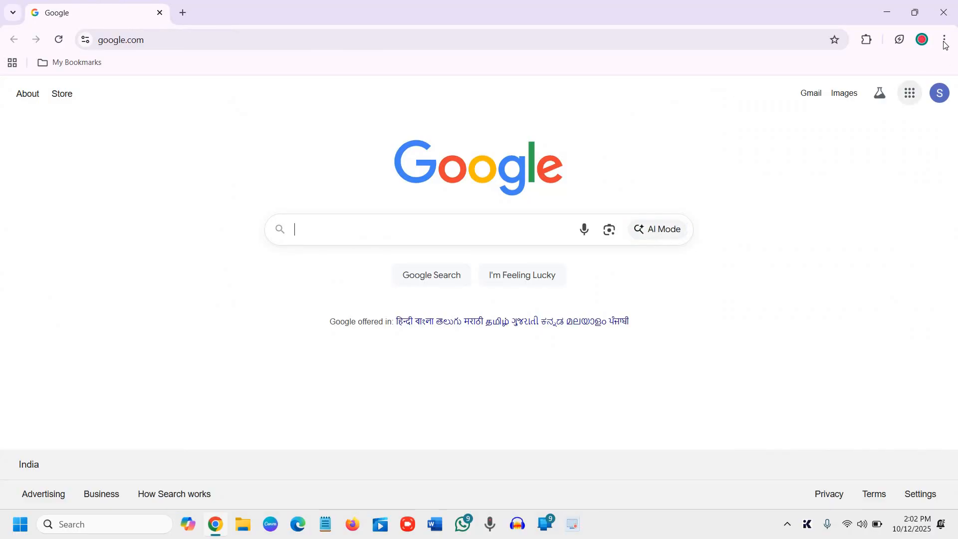
pyautogui.click(942, 39)
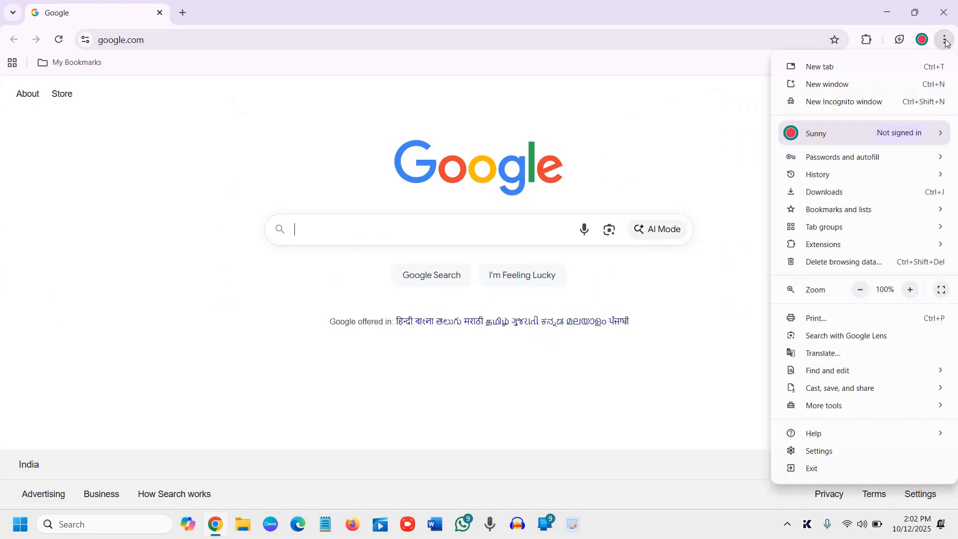
pyautogui.moveTo(864, 101)
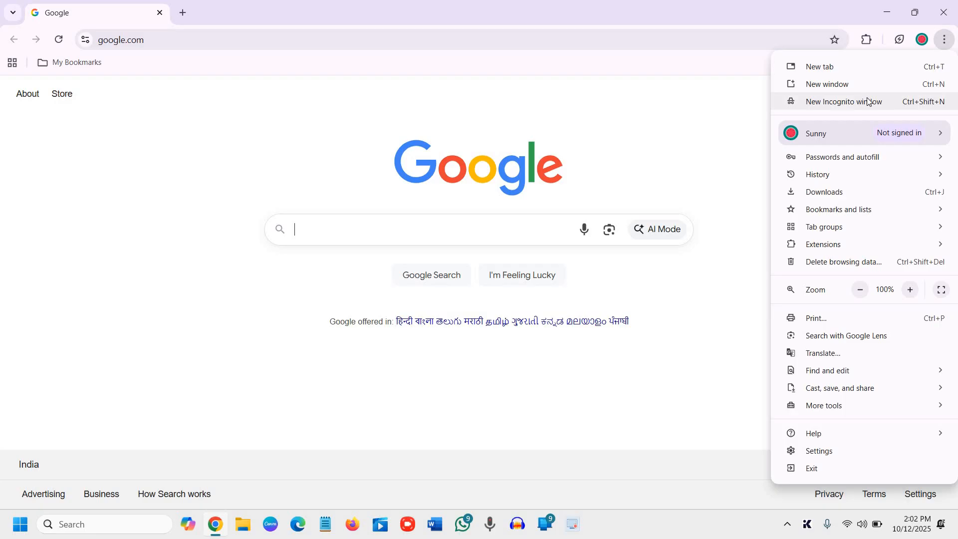
pyautogui.moveTo(826, 106)
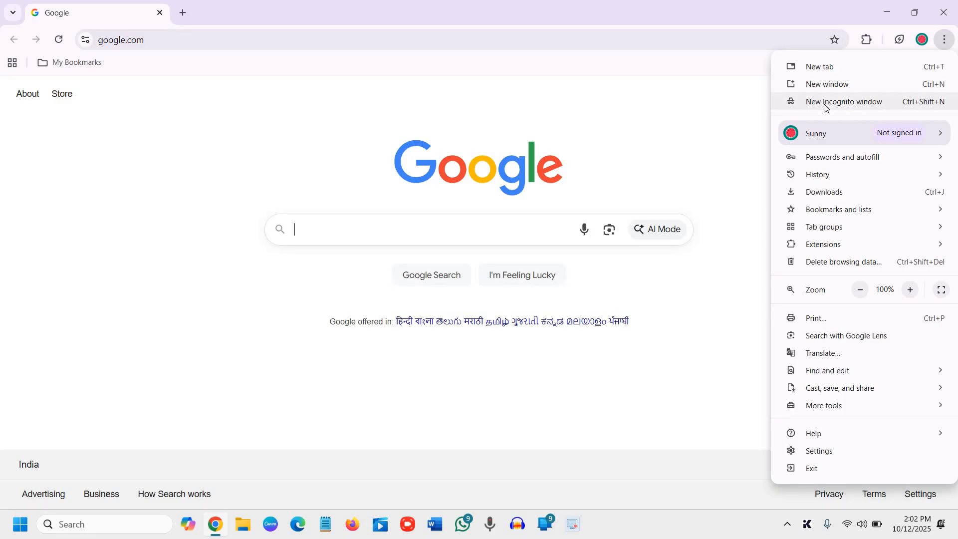
pyautogui.click(842, 101)
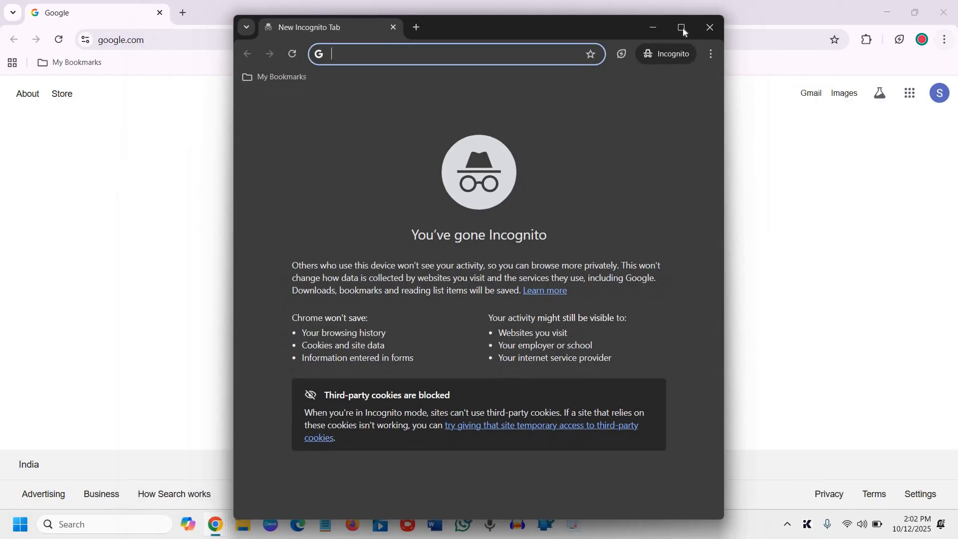
# Maximize the incognito window, add two more tabs, then close it
pyautogui.click(680, 28)
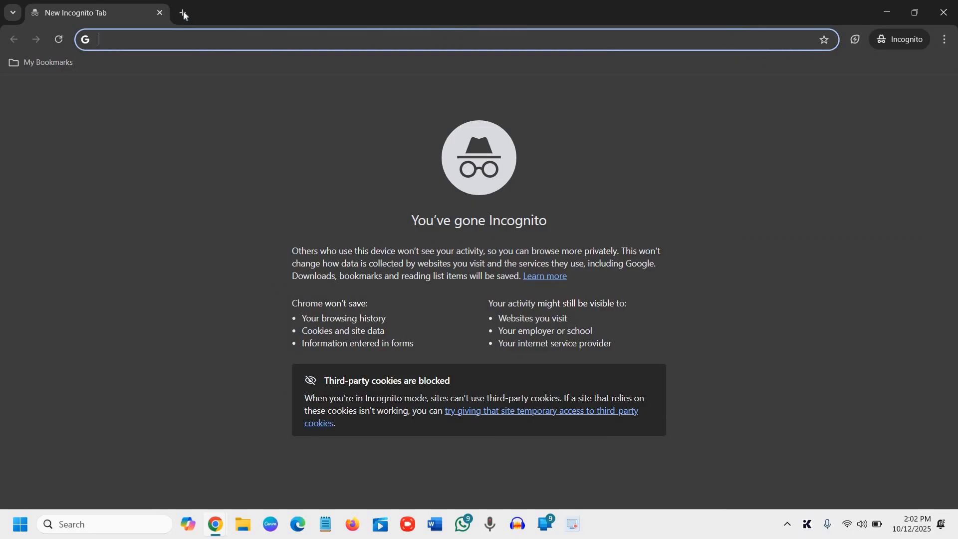
pyautogui.click(180, 13)
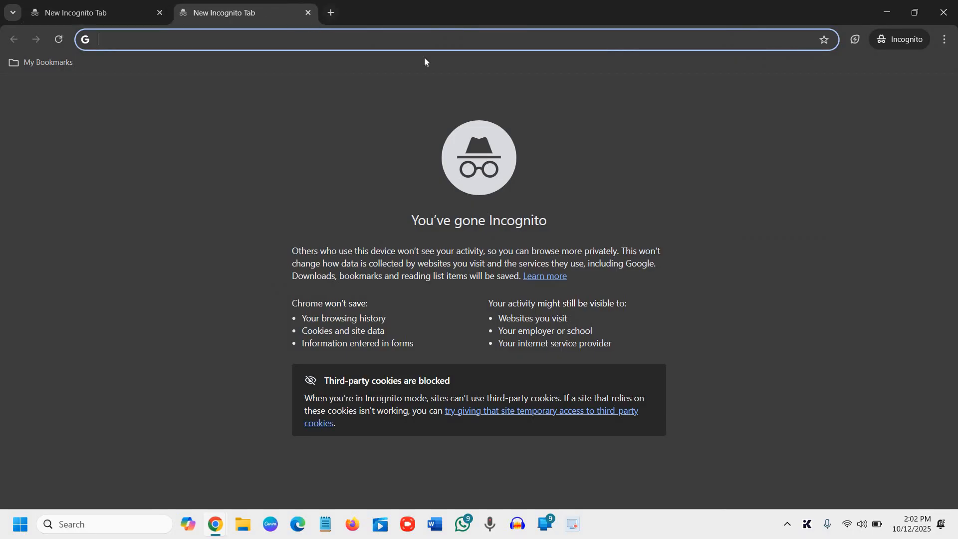
pyautogui.click(330, 13)
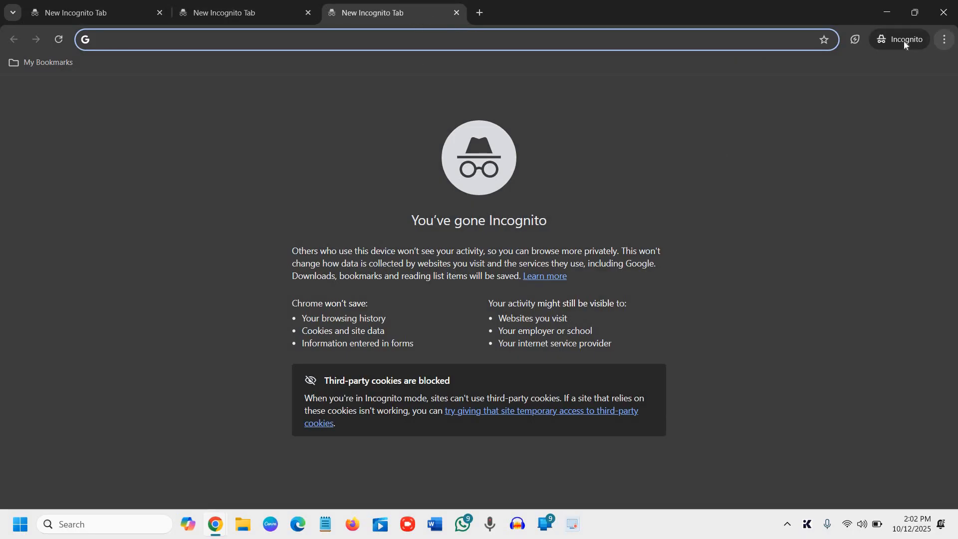
pyautogui.click(899, 40)
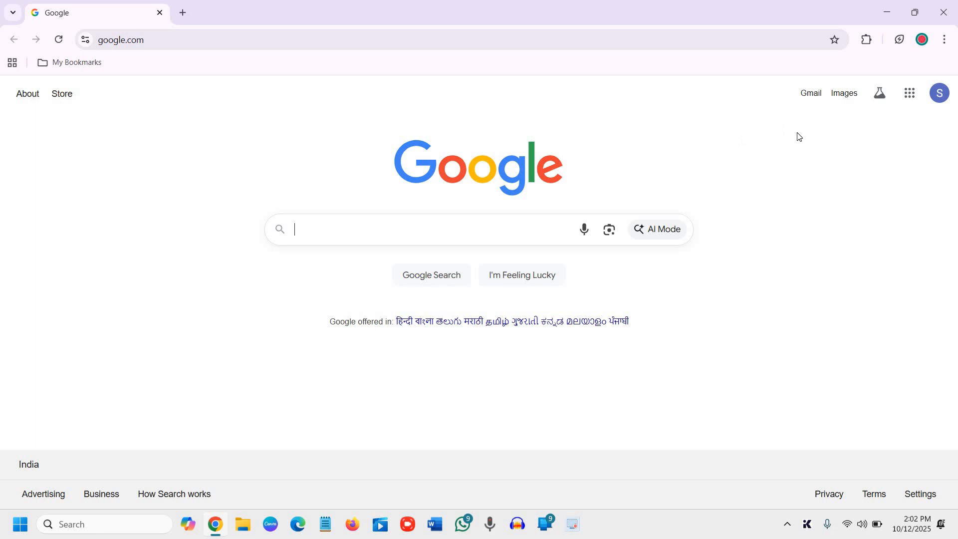
pyautogui.moveTo(782, 156)
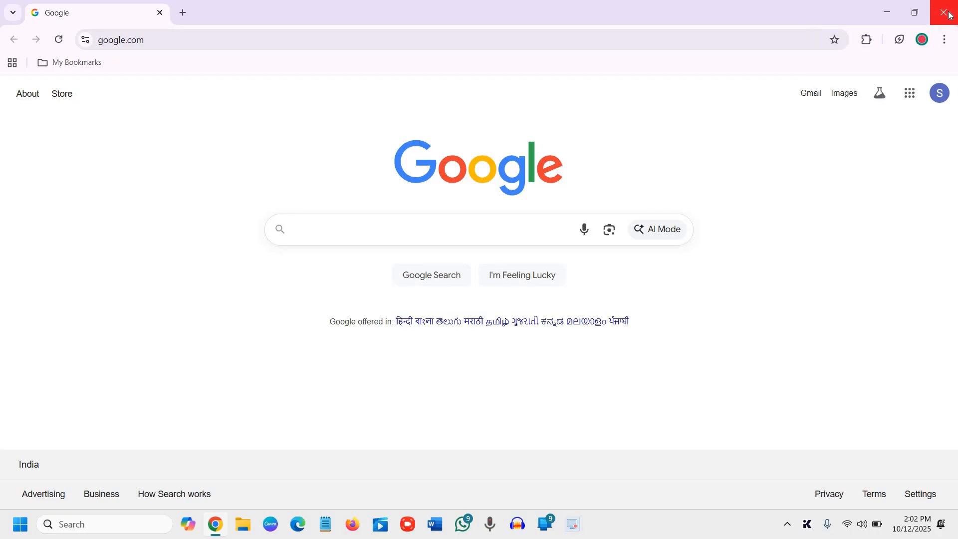
# Close Chrome and bring up the Run dialog from the Start button menu
pyautogui.click(941, 12)
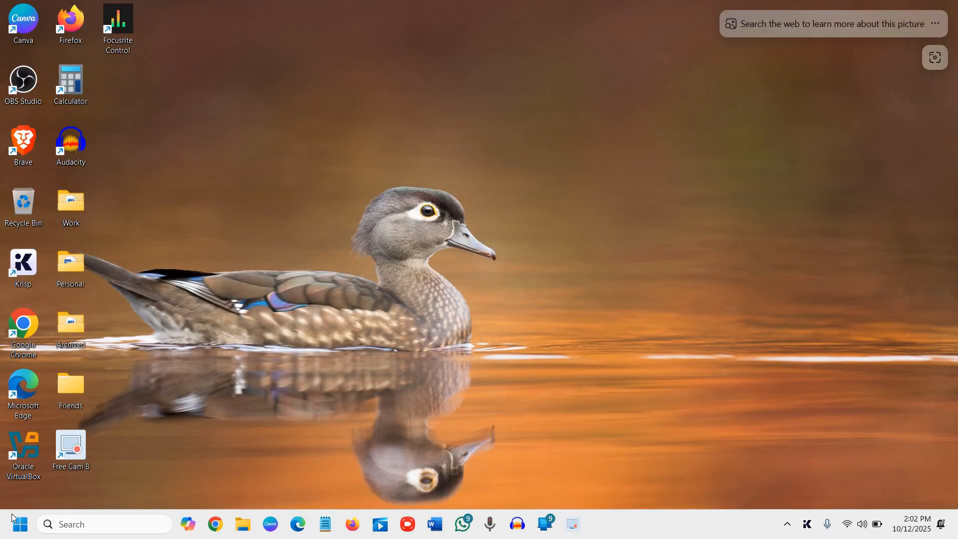
pyautogui.rightClick(20, 524)
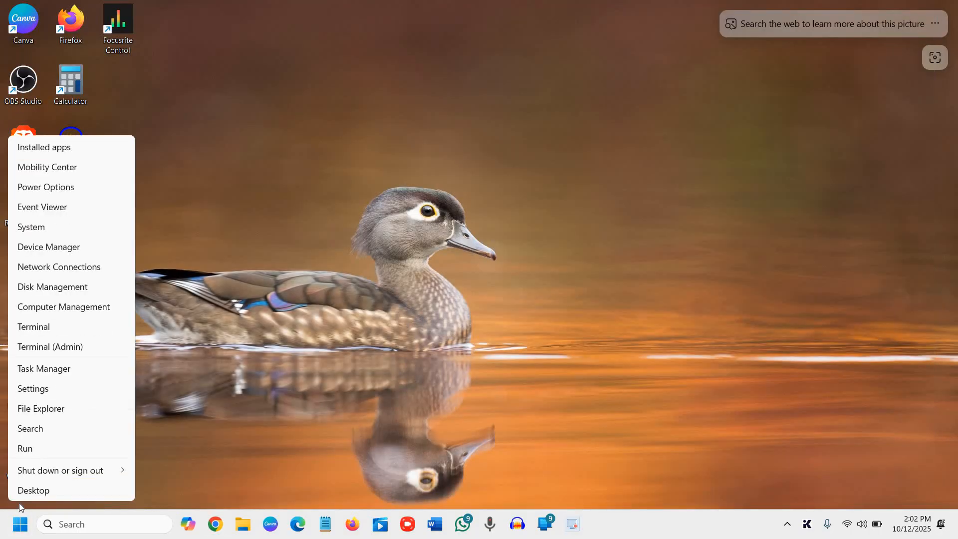
pyautogui.moveTo(34, 454)
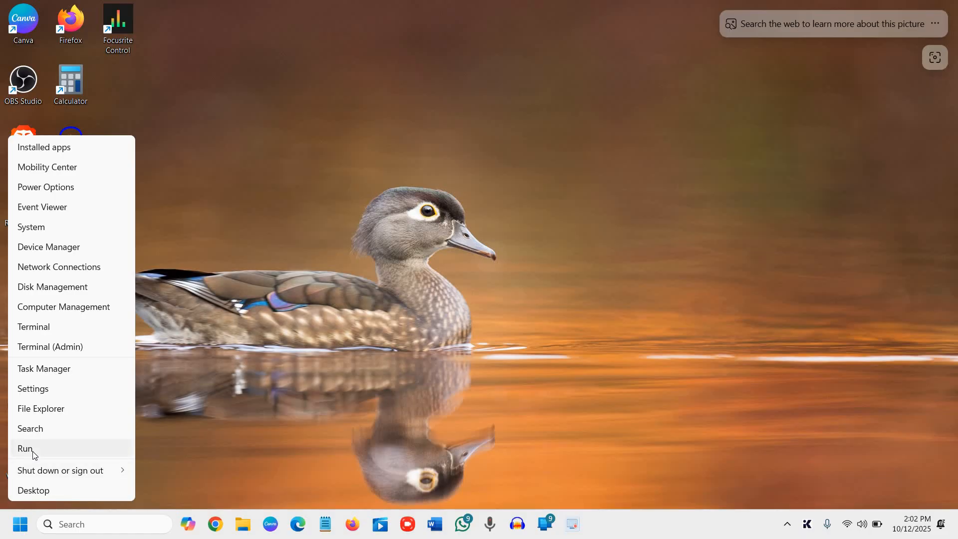
pyautogui.click(25, 448)
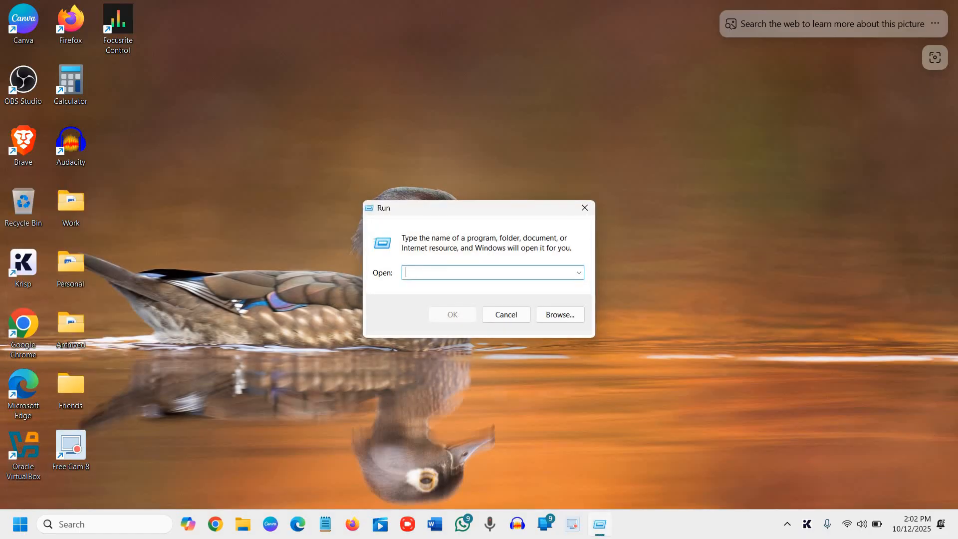
# Launch Registry Editor by running 'regedit'
pyautogui.write('regedit')
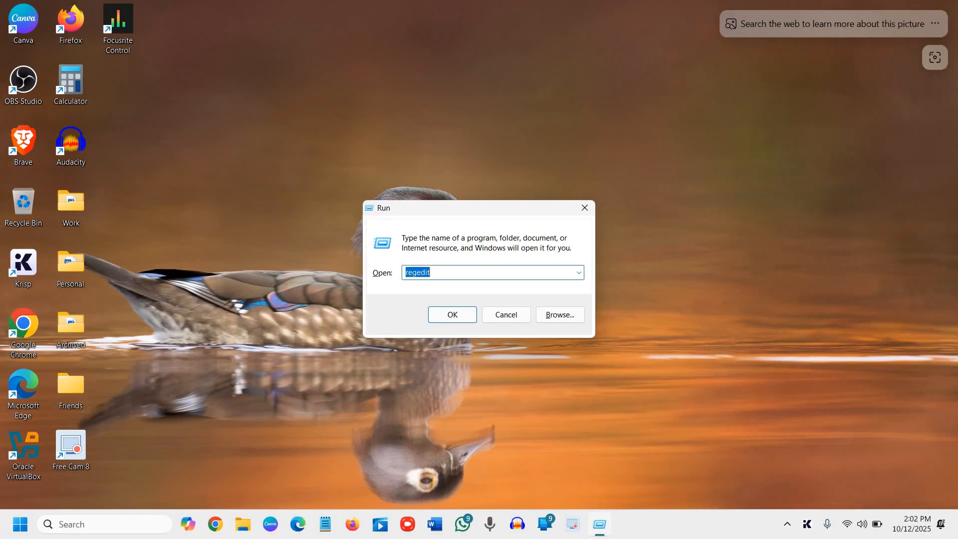
pyautogui.click(452, 314)
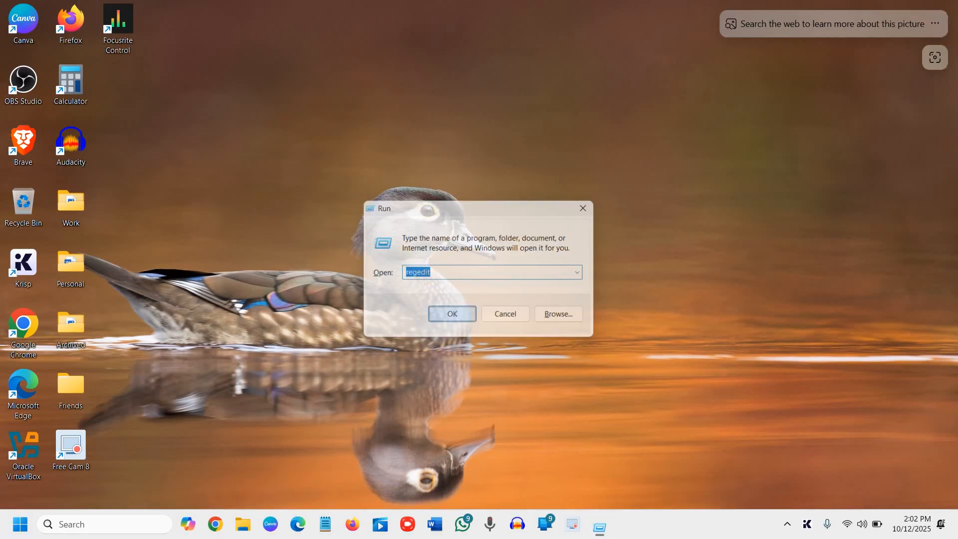
pyautogui.click(452, 313)
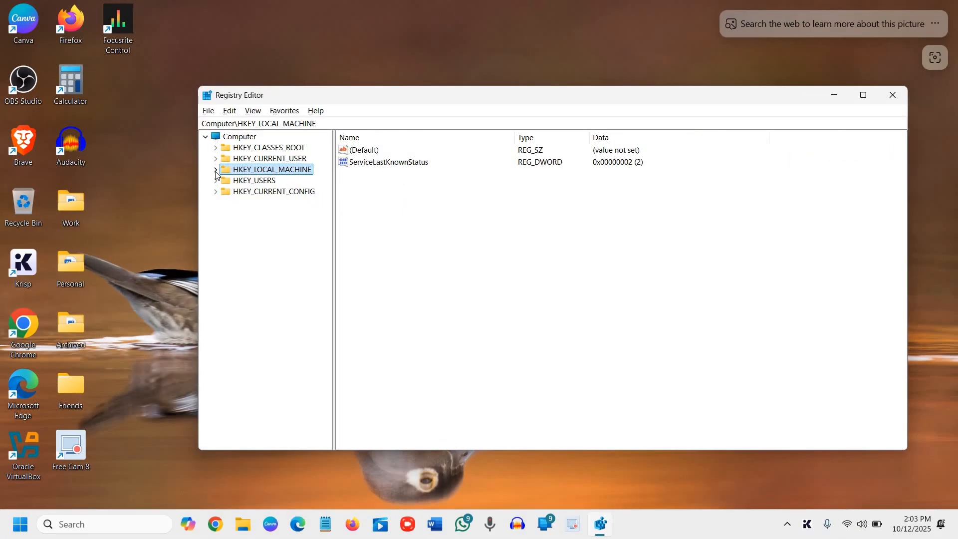
# Expand HKEY_LOCAL_MACHINE and its SOFTWARE key in the tree
pyautogui.click(216, 169)
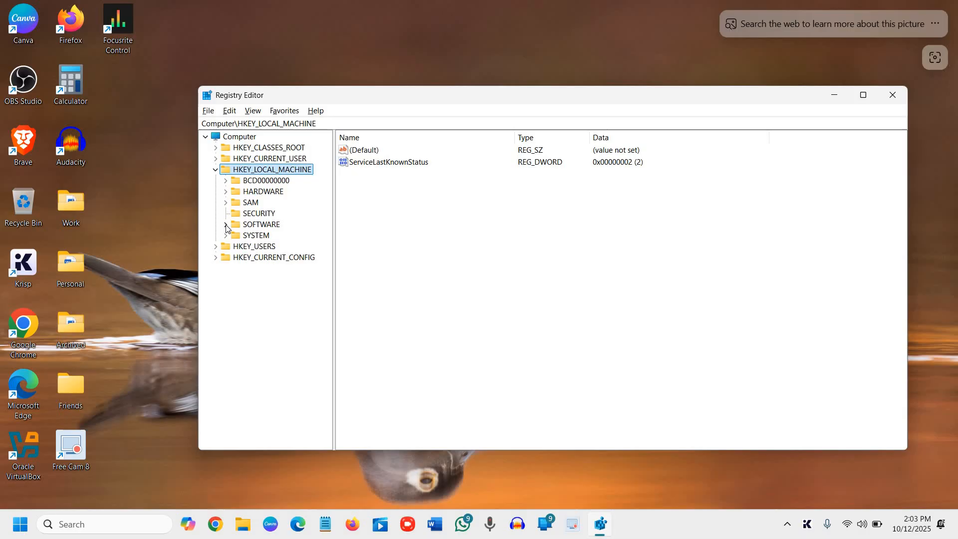
pyautogui.click(227, 224)
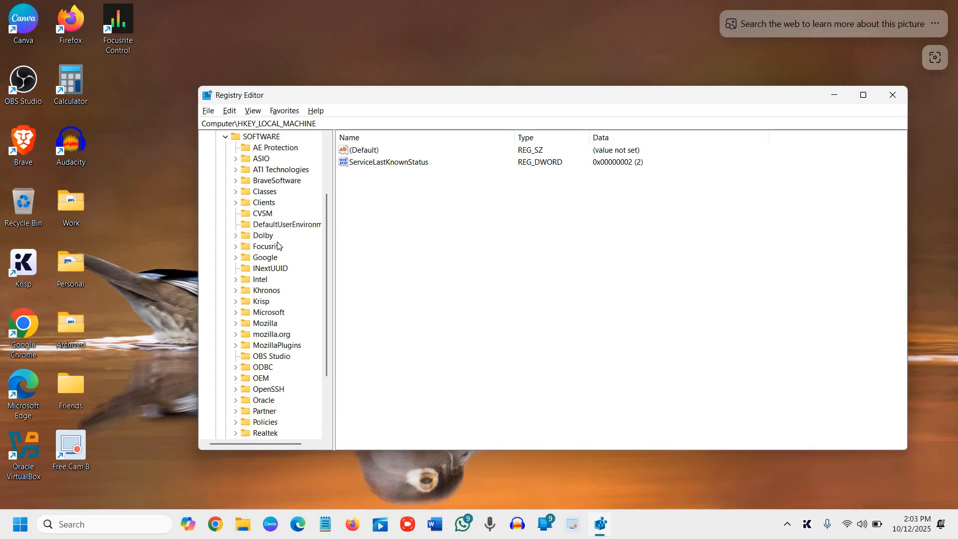
pyautogui.scroll(-3)
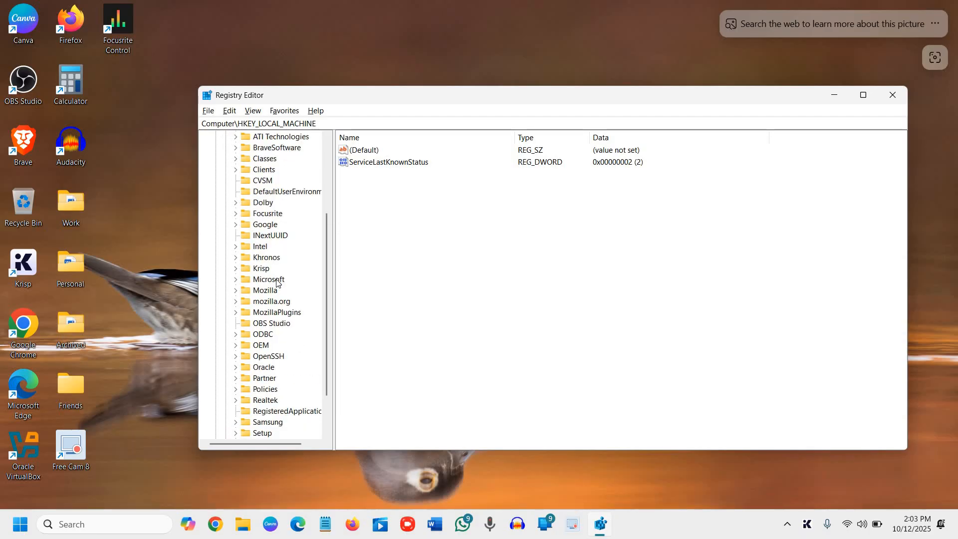
pyautogui.moveTo(236, 391)
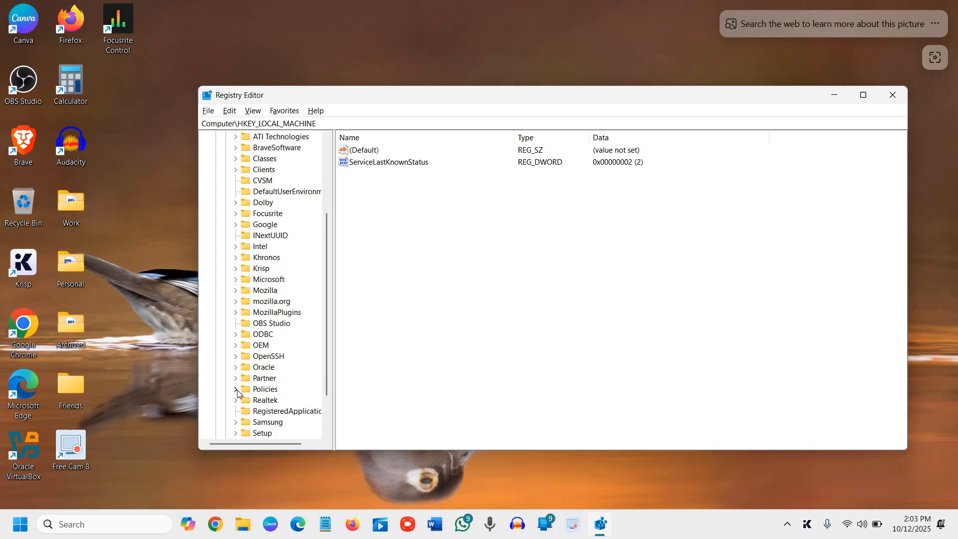
# Expand and select the Policies key, collapsing its Microsoft subkey
pyautogui.click(236, 388)
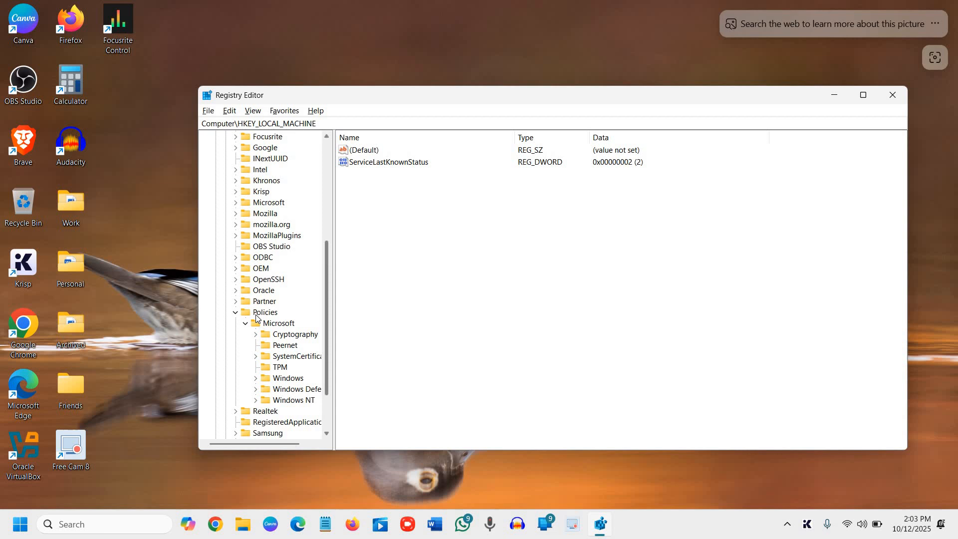
pyautogui.click(246, 323)
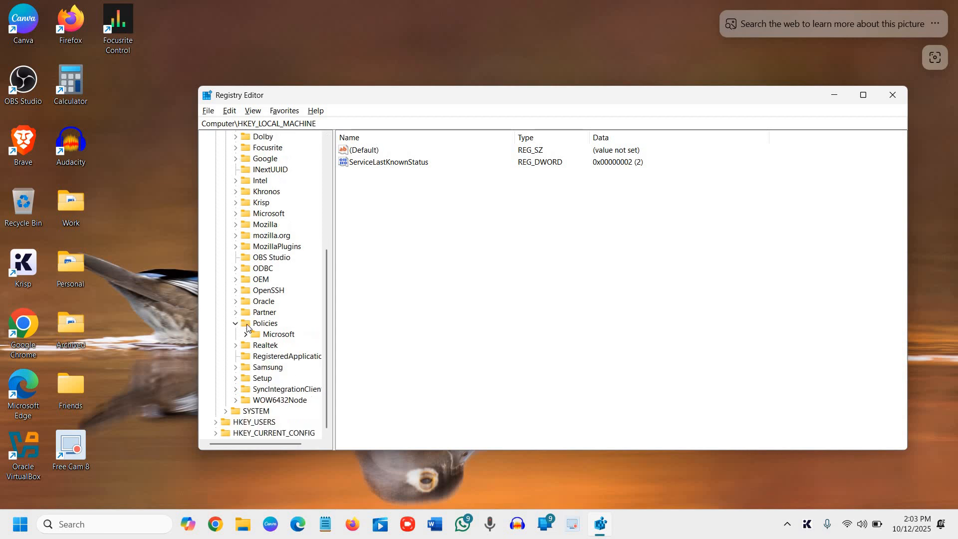
pyautogui.click(265, 323)
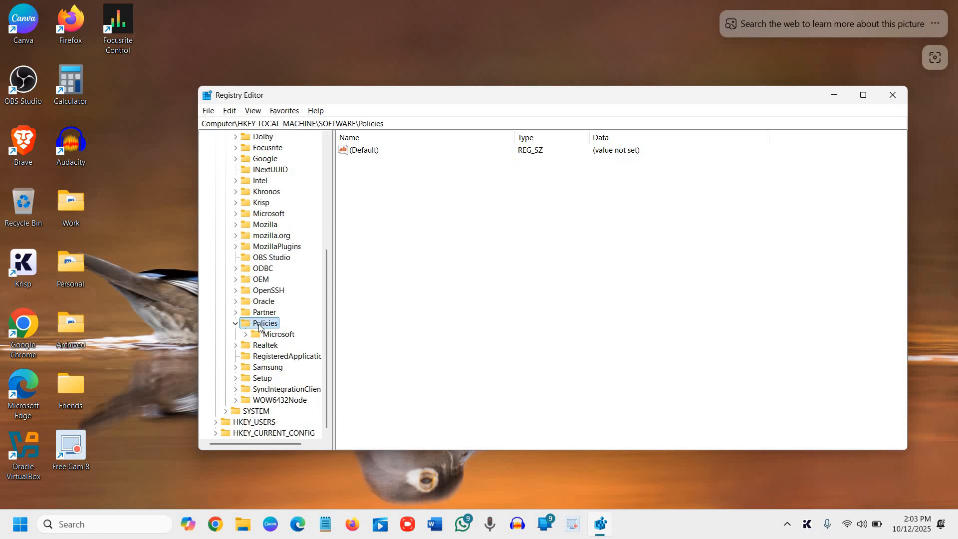
# Create a new subkey named Google under Policies
pyautogui.rightClick(262, 324)
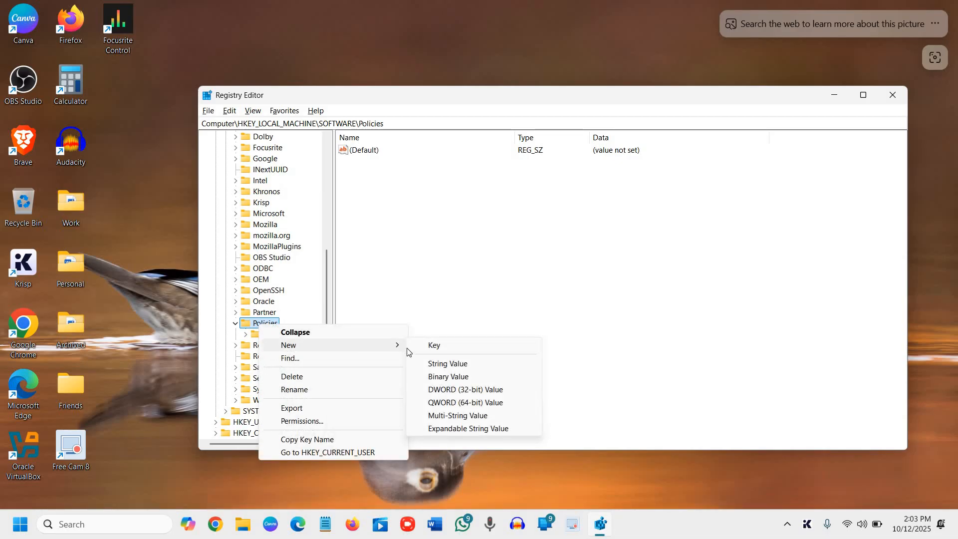
pyautogui.click(434, 345)
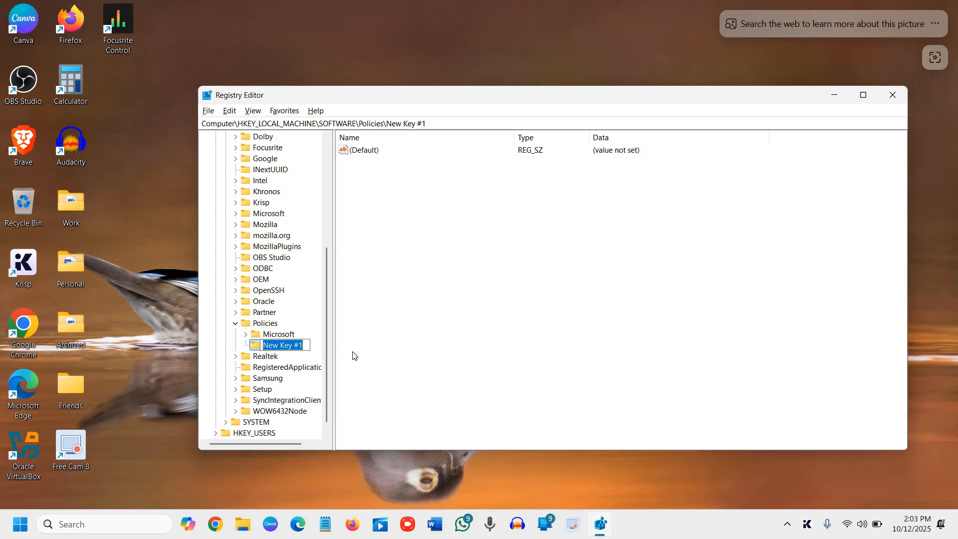
pyautogui.write('Google')
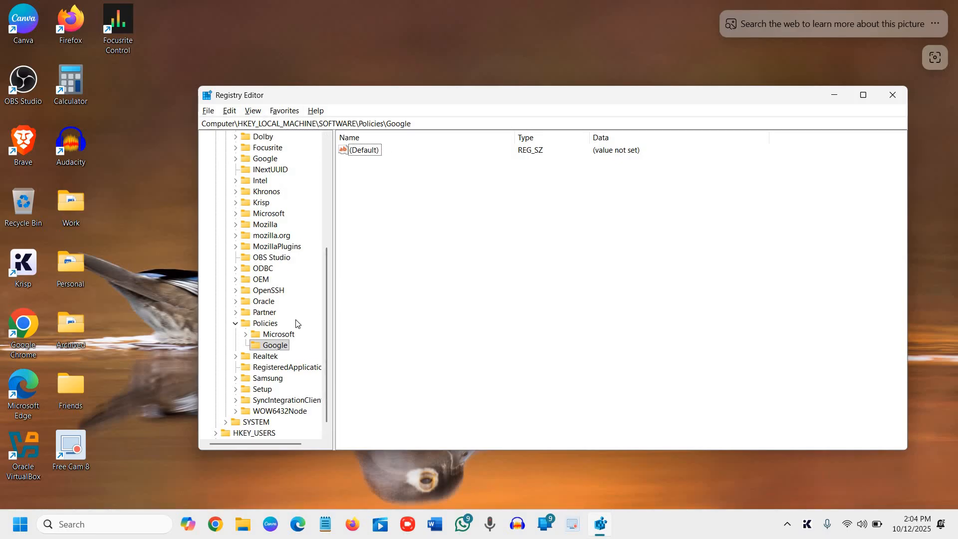
pyautogui.moveTo(271, 350)
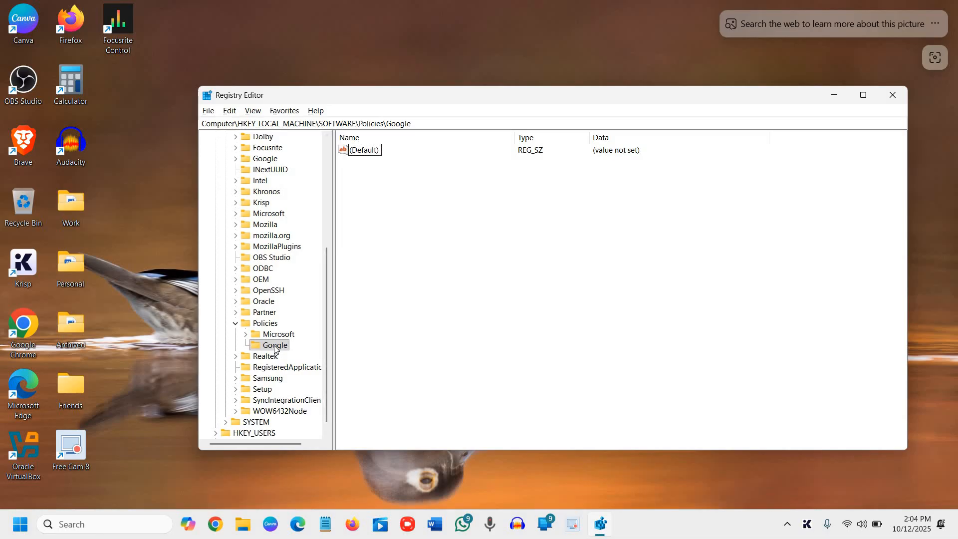
# Create a new subkey named Chrome under Policies\Google
pyautogui.rightClick(272, 345)
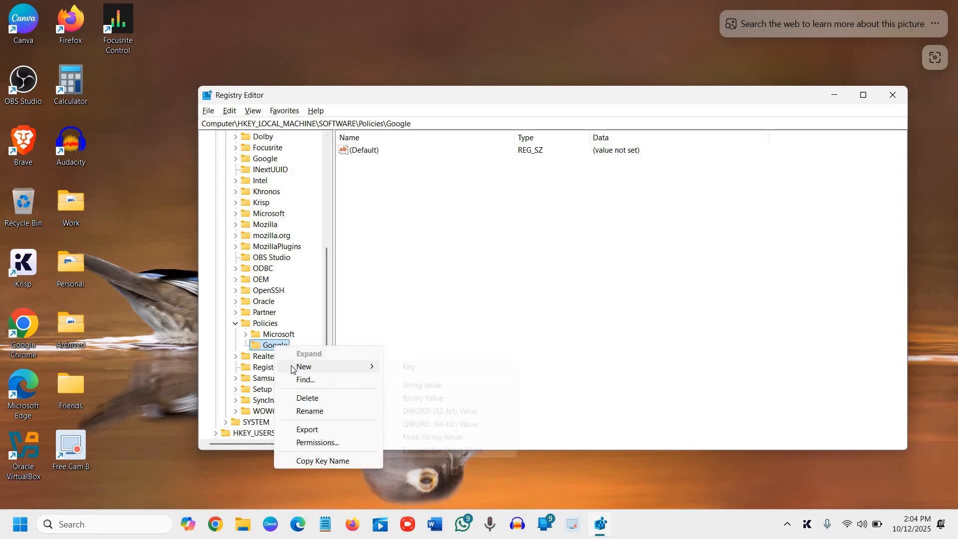
pyautogui.moveTo(313, 370)
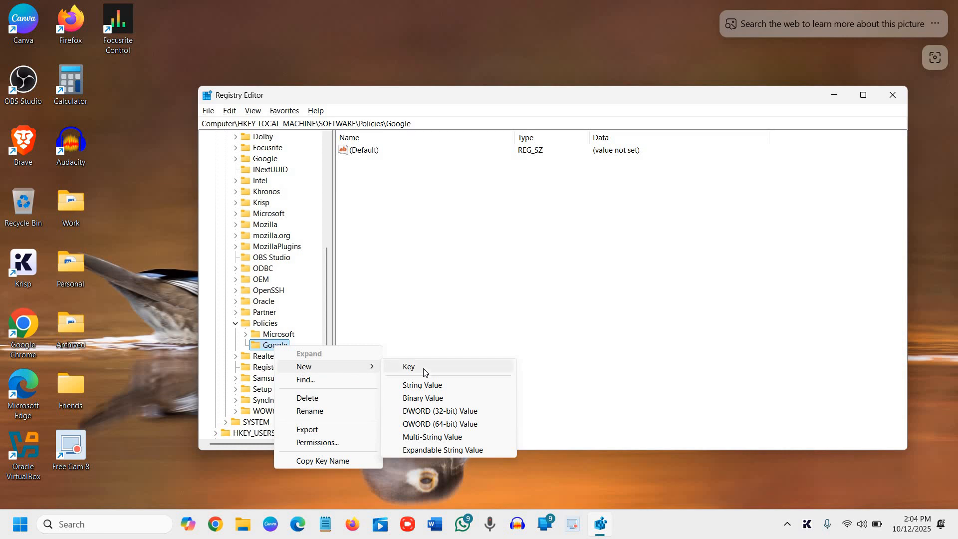
pyautogui.click(409, 367)
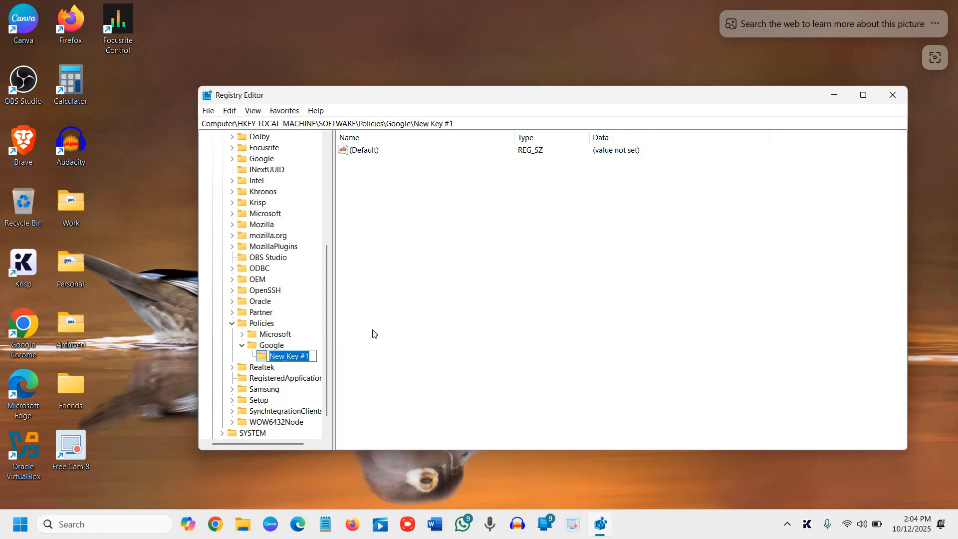
pyautogui.write('Chrome')
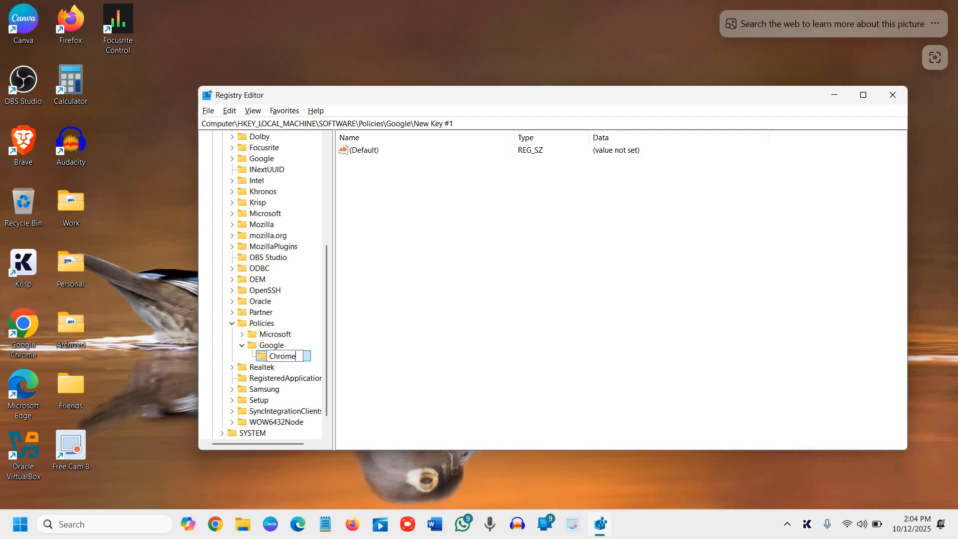
pyautogui.press('Enter')
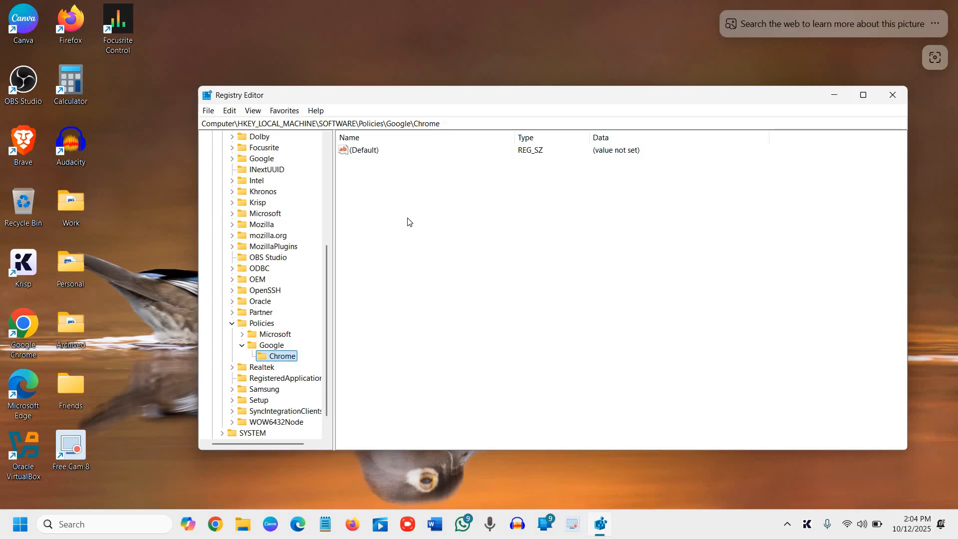
# Add a DWORD (32-bit) value named IncognitoModeAvailability to Chrome and begin editing it
pyautogui.rightClick(409, 222)
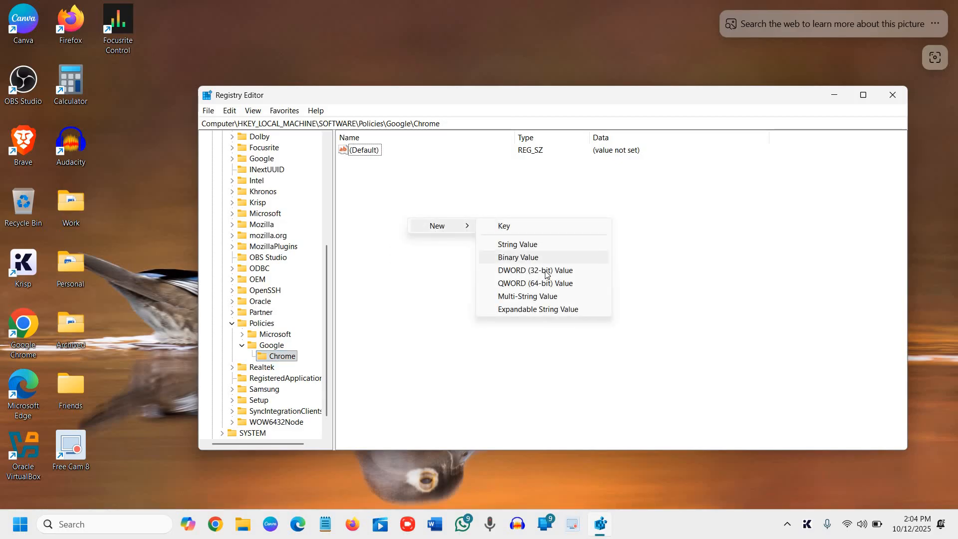
pyautogui.moveTo(544, 275)
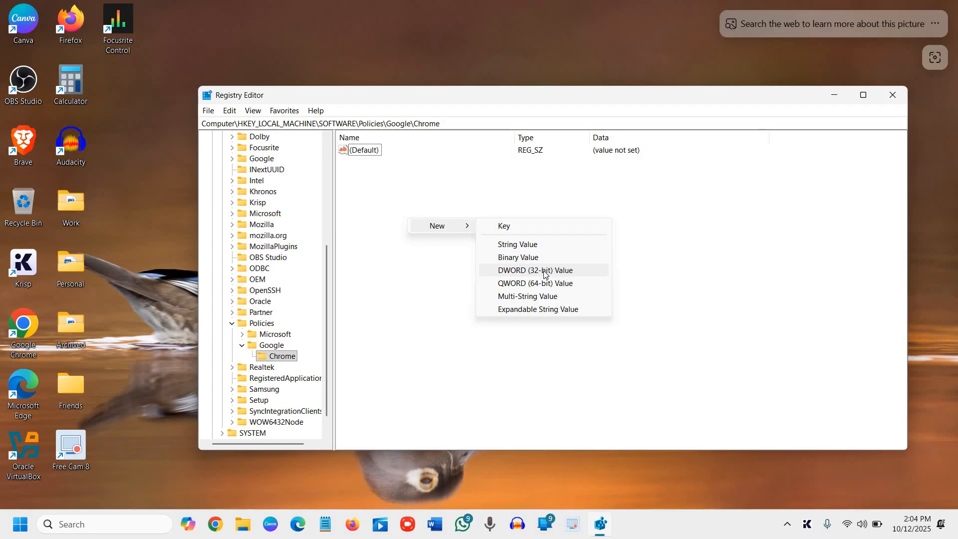
pyautogui.click(542, 271)
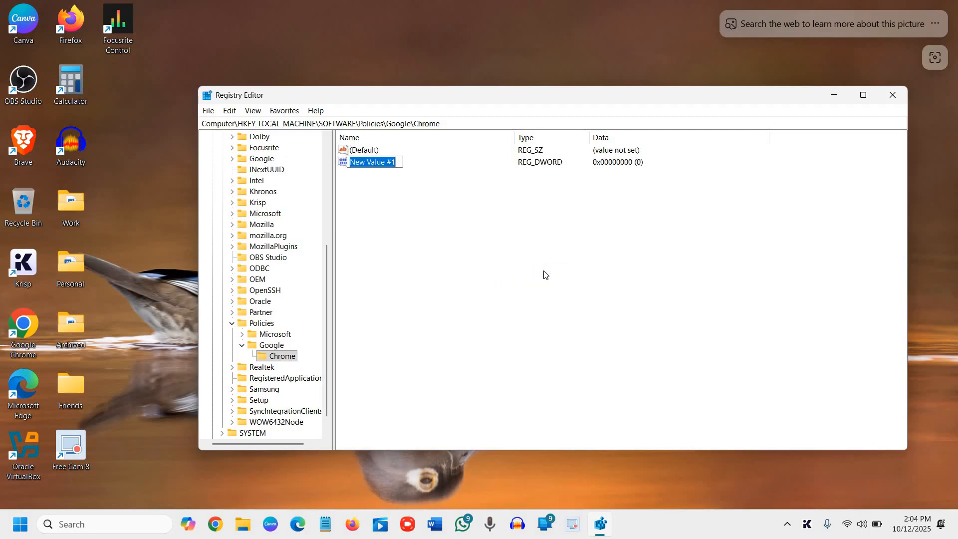
pyautogui.write('IncognitoModeAvailability')
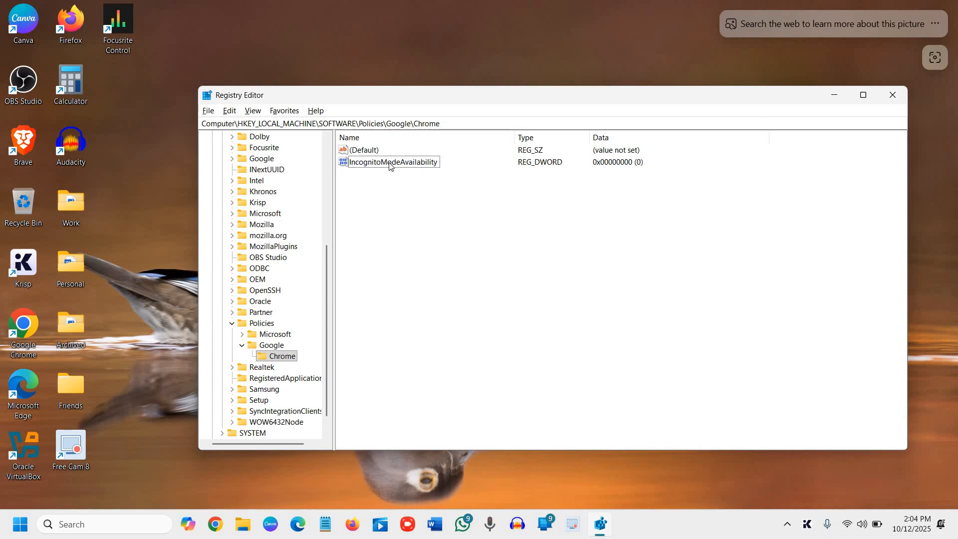
pyautogui.doubleClick(393, 161)
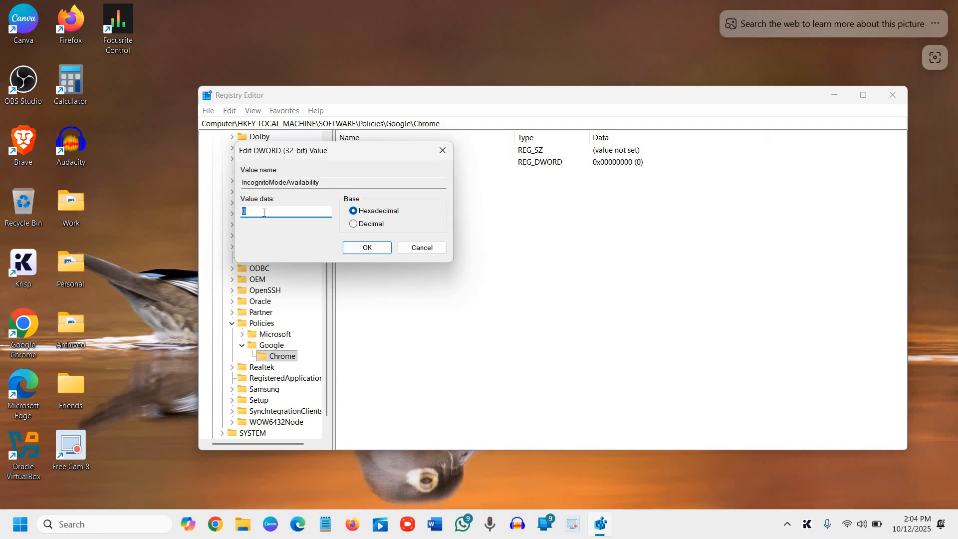
# Set IncognitoModeAvailability's value data to 1 as decimal and save it
pyautogui.write('1')
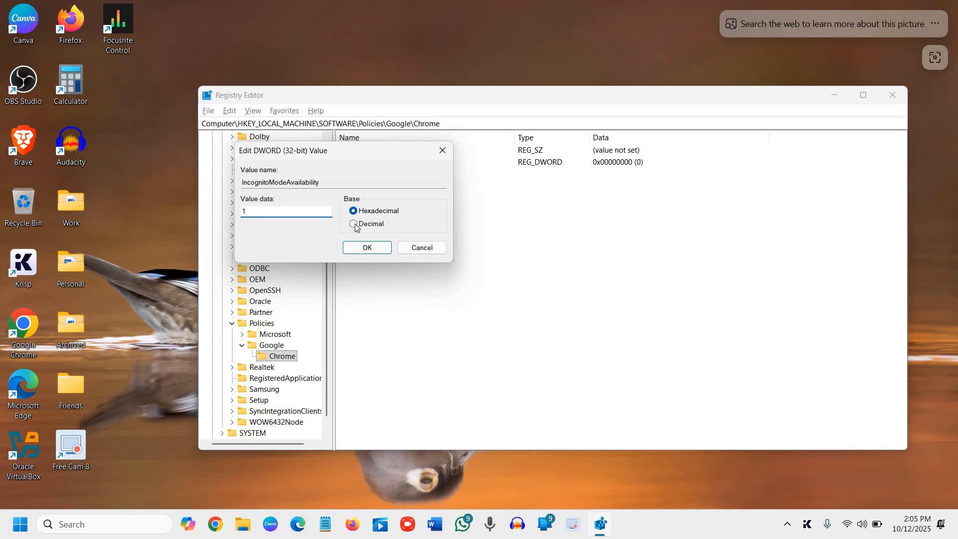
pyautogui.click(353, 223)
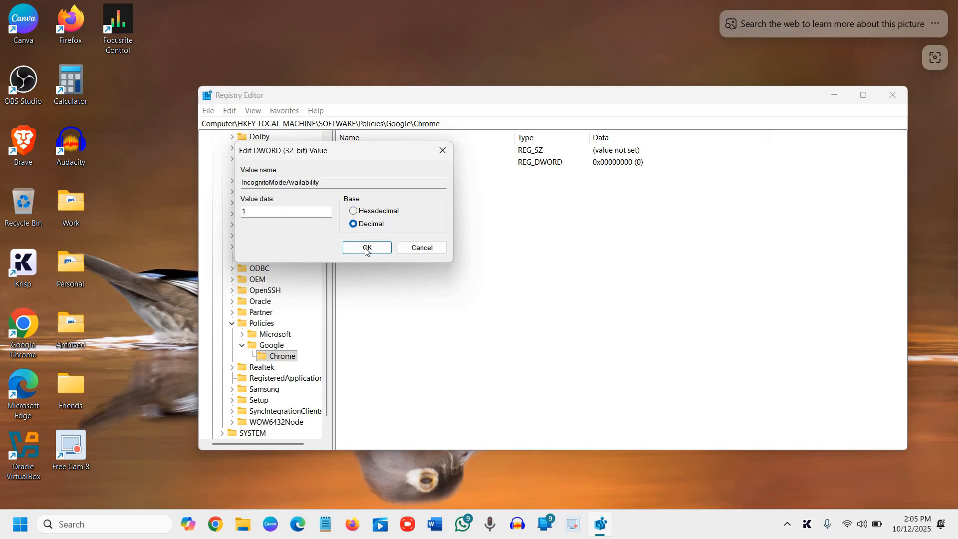
pyautogui.click(367, 248)
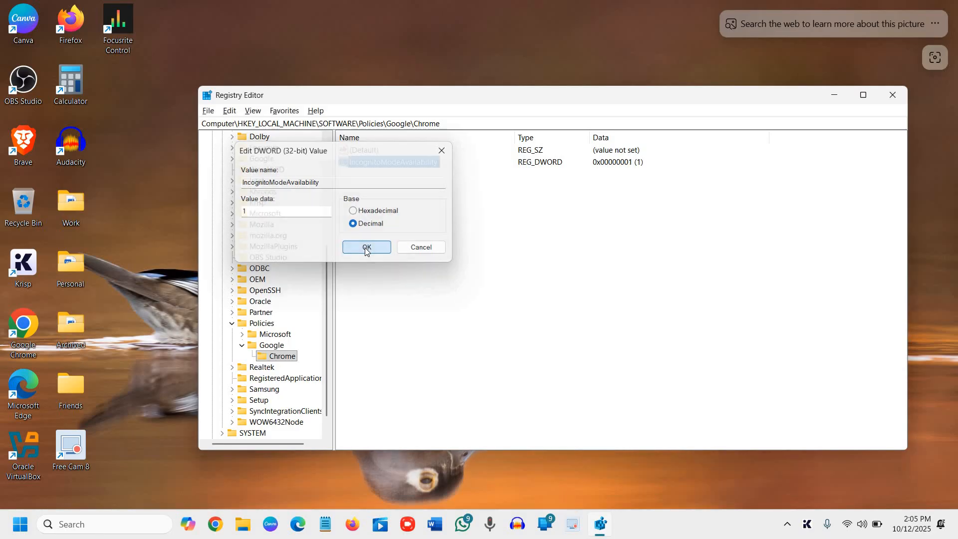
pyautogui.click(366, 247)
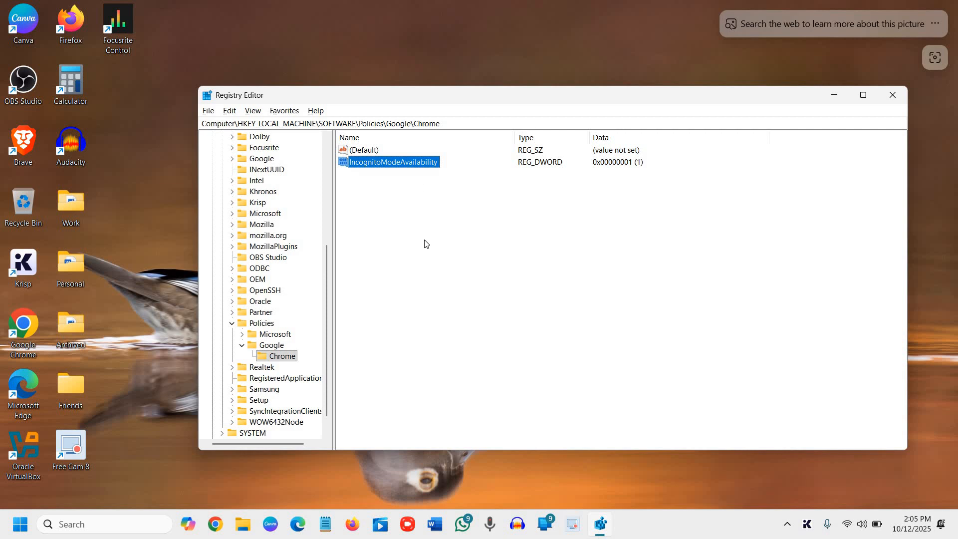
pyautogui.moveTo(216, 524)
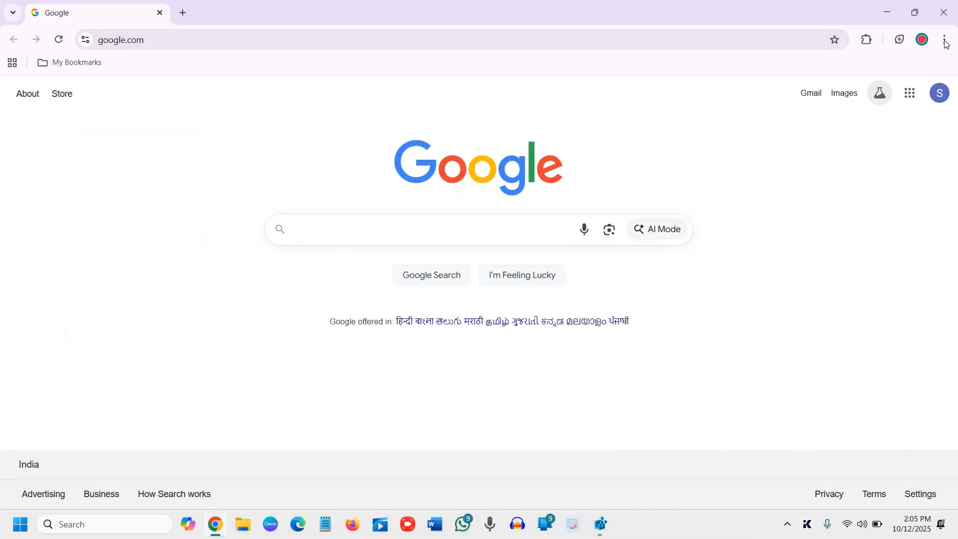
pyautogui.moveTo(944, 38)
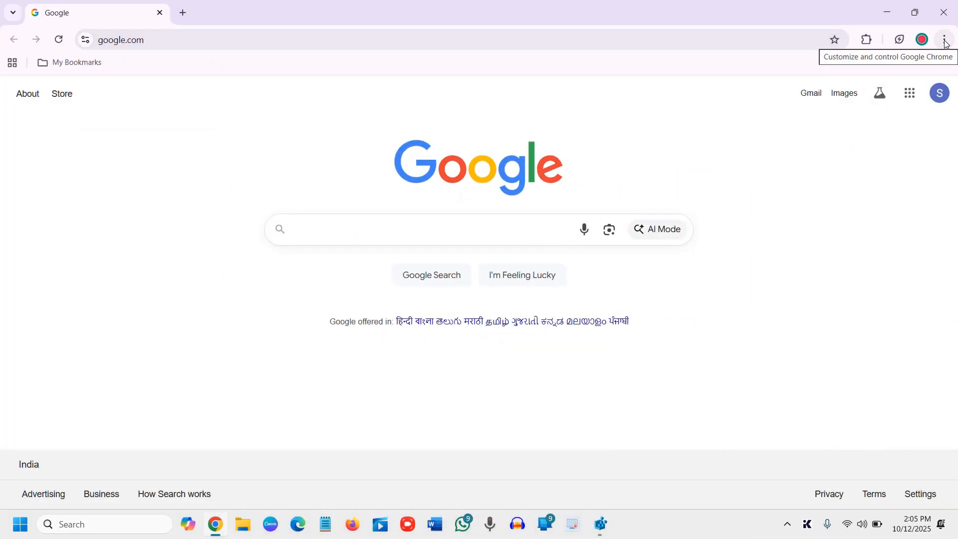
# Check Chrome's menu shows New Incognito window greyed out, then reopen the IncognitoModeAvailability value
pyautogui.click(944, 40)
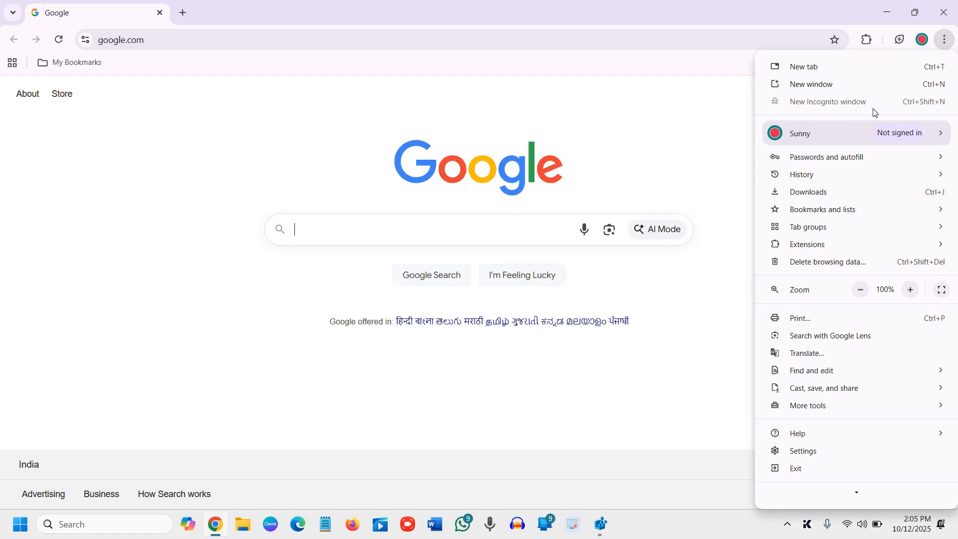
pyautogui.moveTo(791, 106)
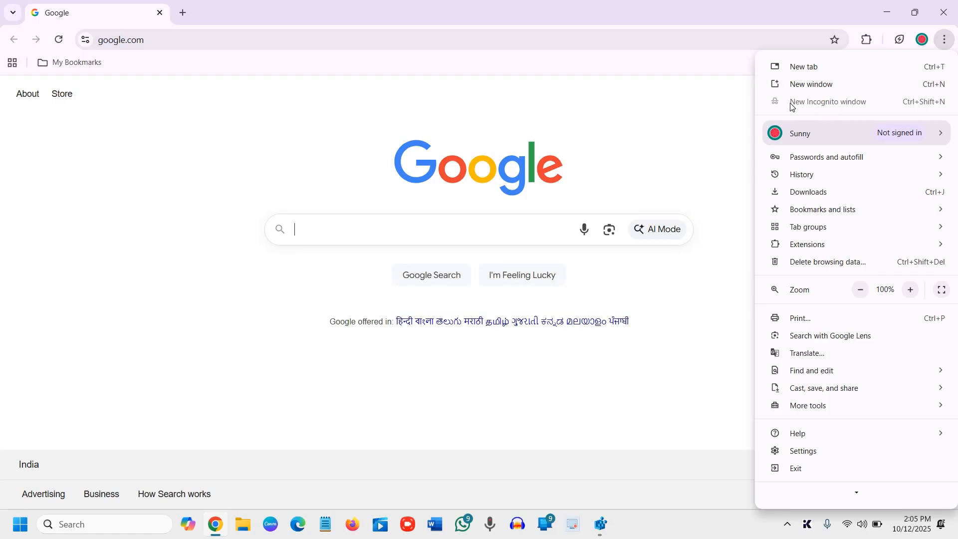
pyautogui.moveTo(713, 106)
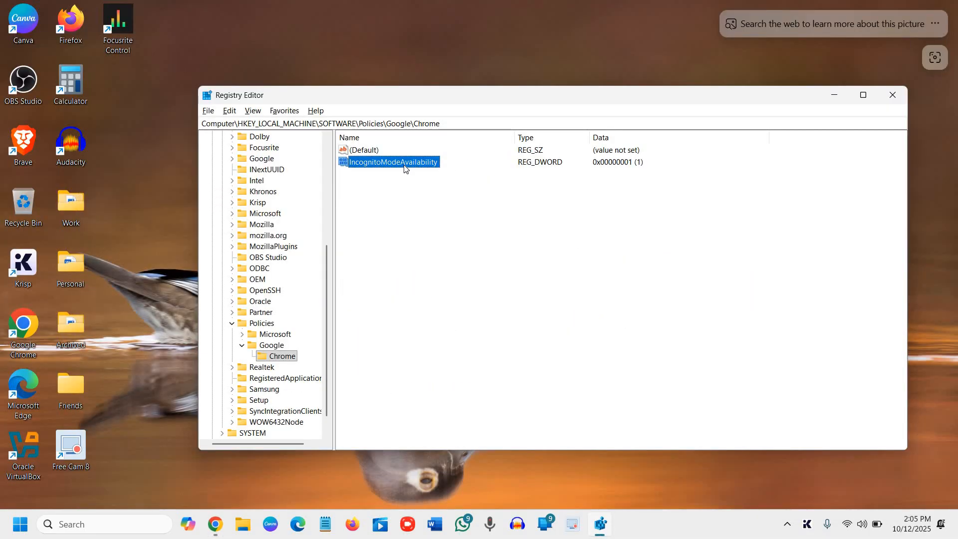
pyautogui.doubleClick(393, 161)
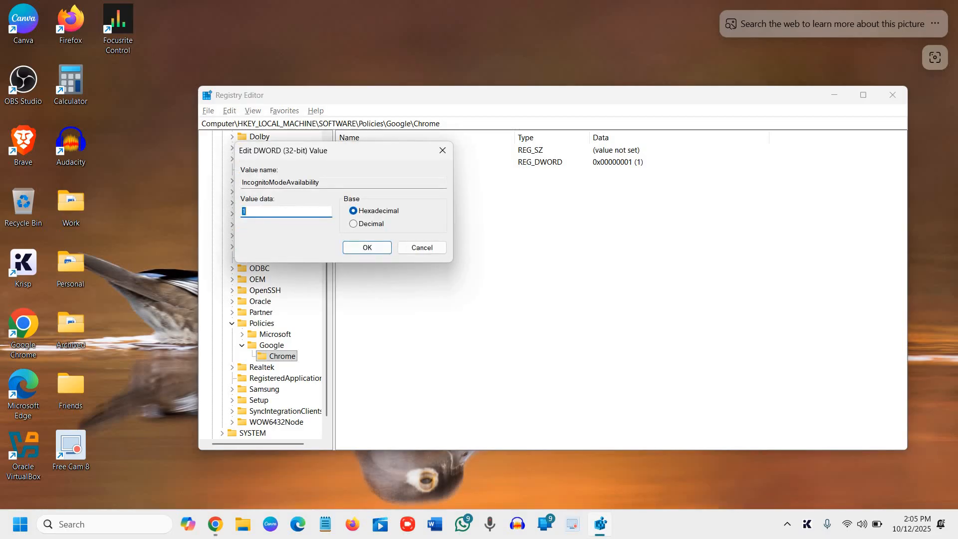
pyautogui.click(367, 248)
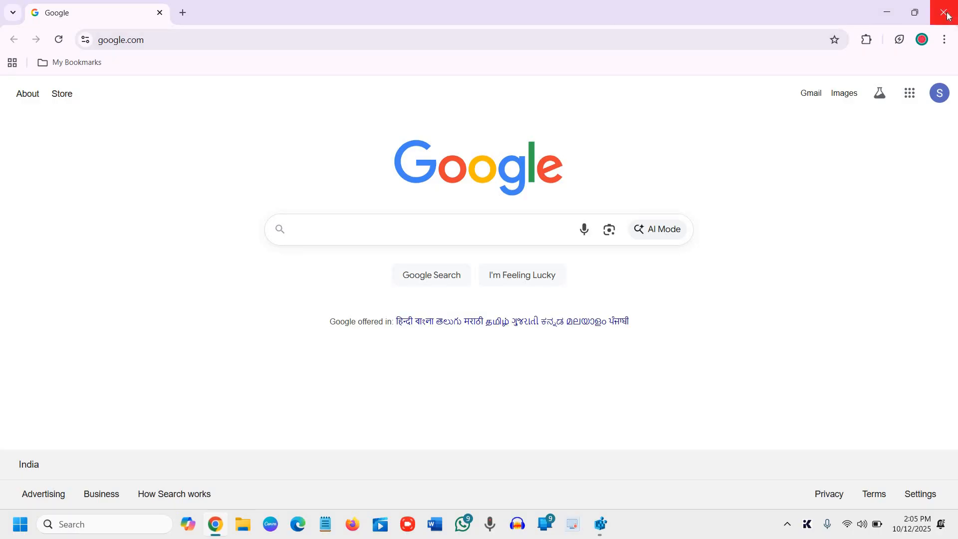
# Maximize Chrome and verify New Incognito window works again with the value at 0
pyautogui.click(941, 11)
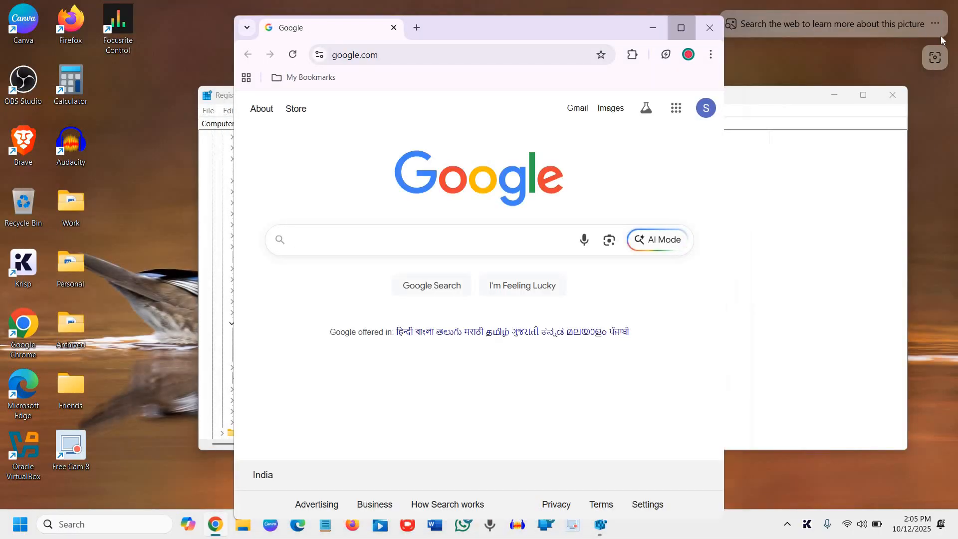
pyautogui.click(680, 28)
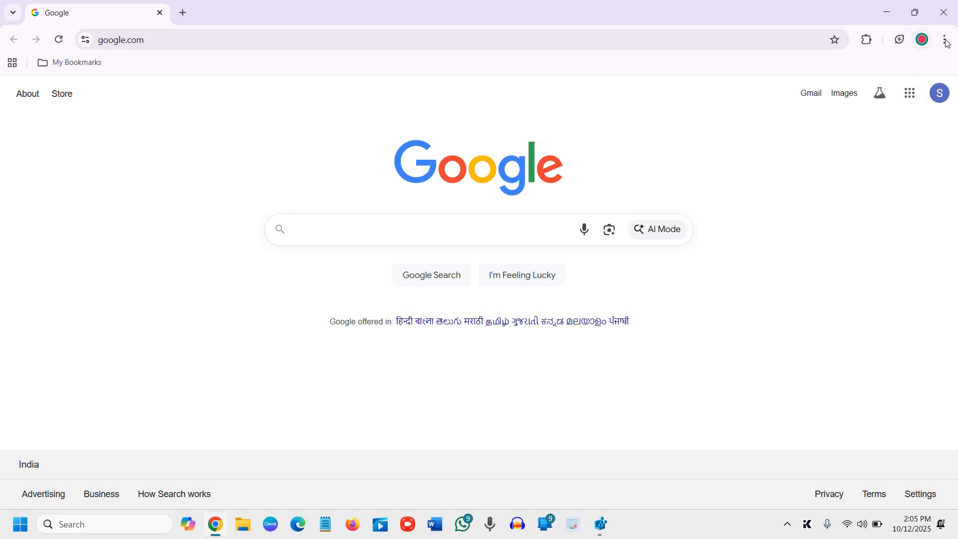
pyautogui.click(944, 40)
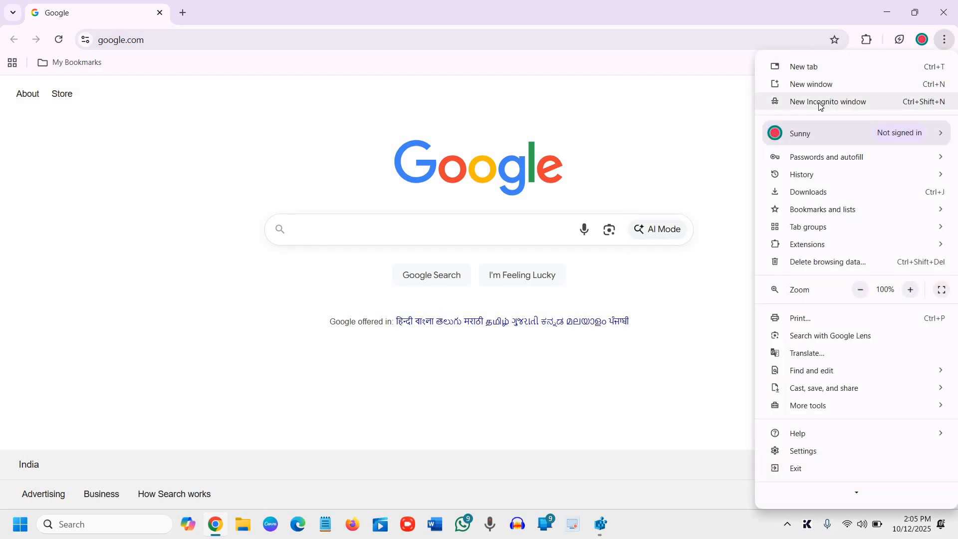
pyautogui.click(826, 102)
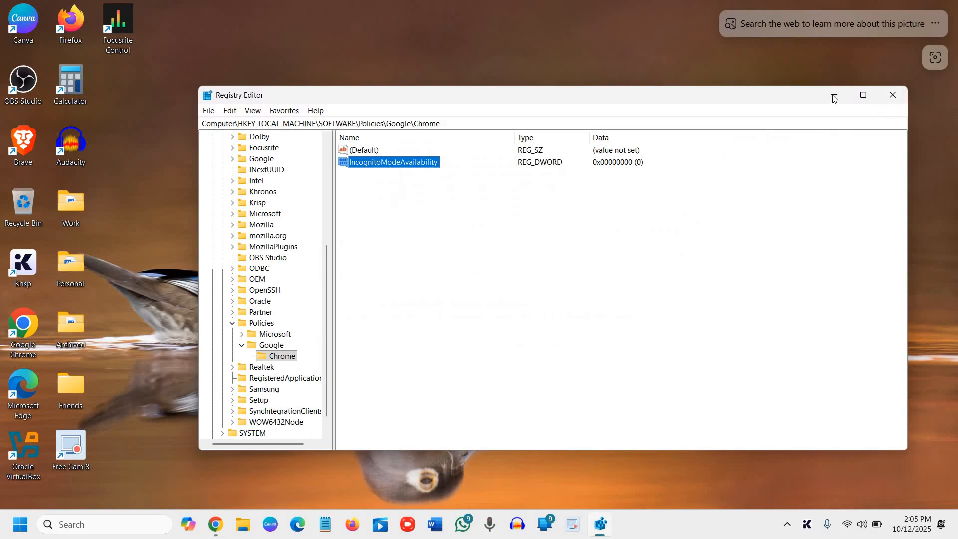
# Minimize Registry Editor to leave only the desktop showing
pyautogui.click(892, 95)
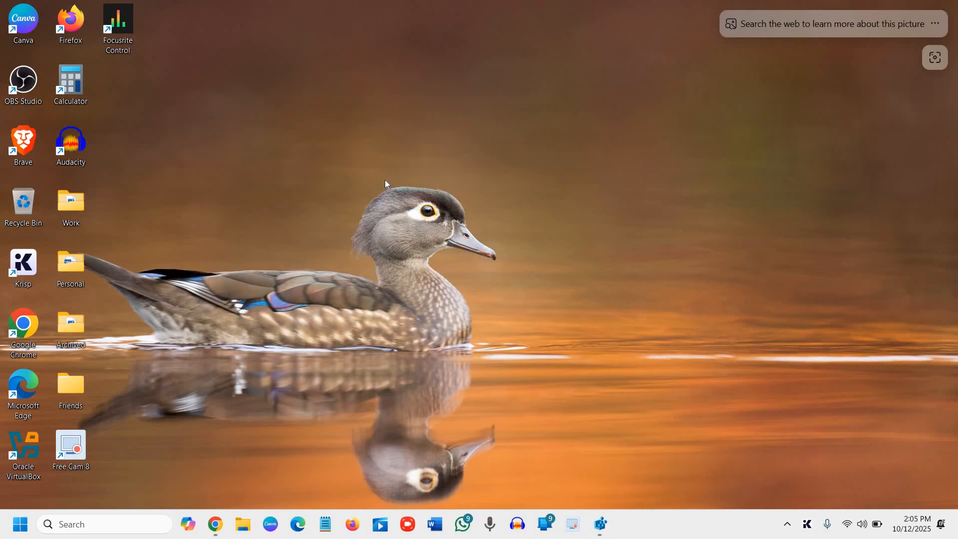
pyautogui.moveTo(373, 174)
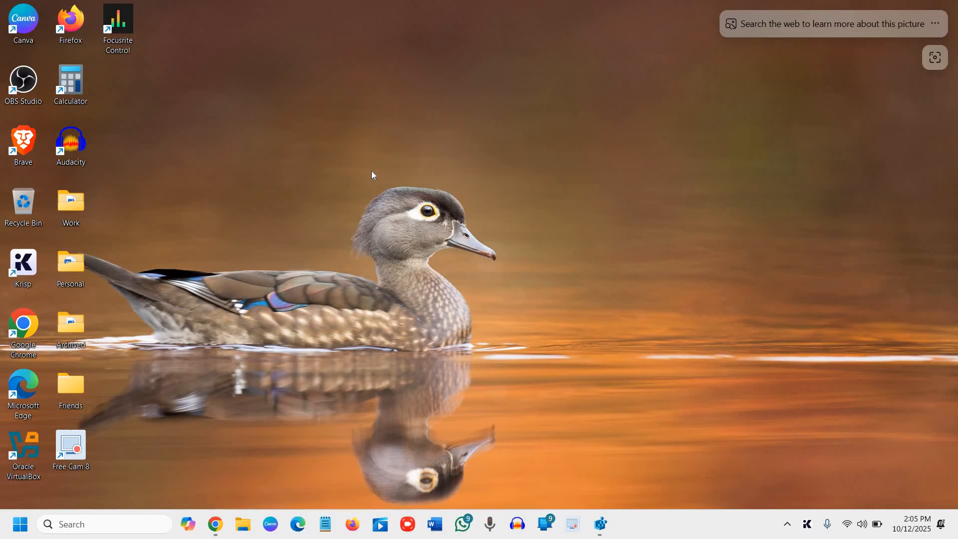
pyautogui.moveTo(357, 168)
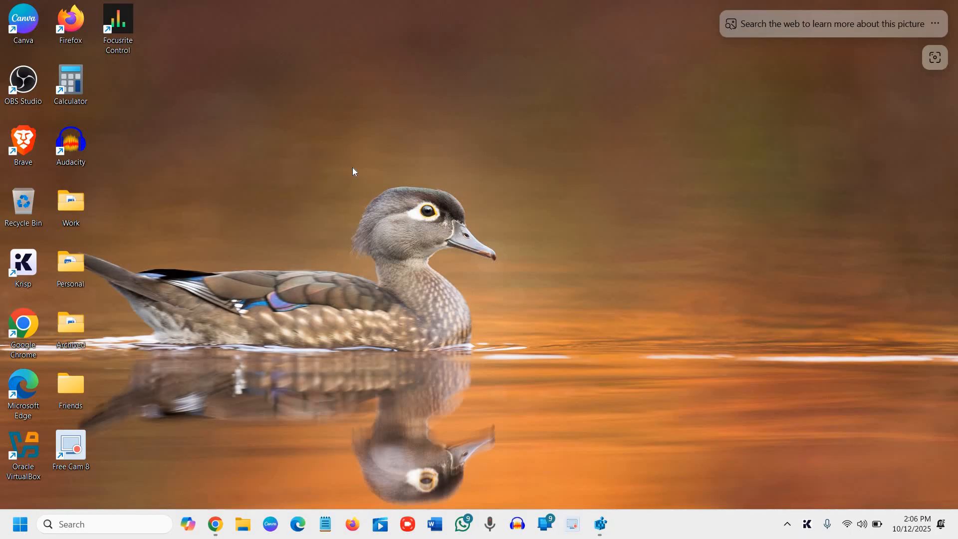
pyautogui.moveTo(350, 168)
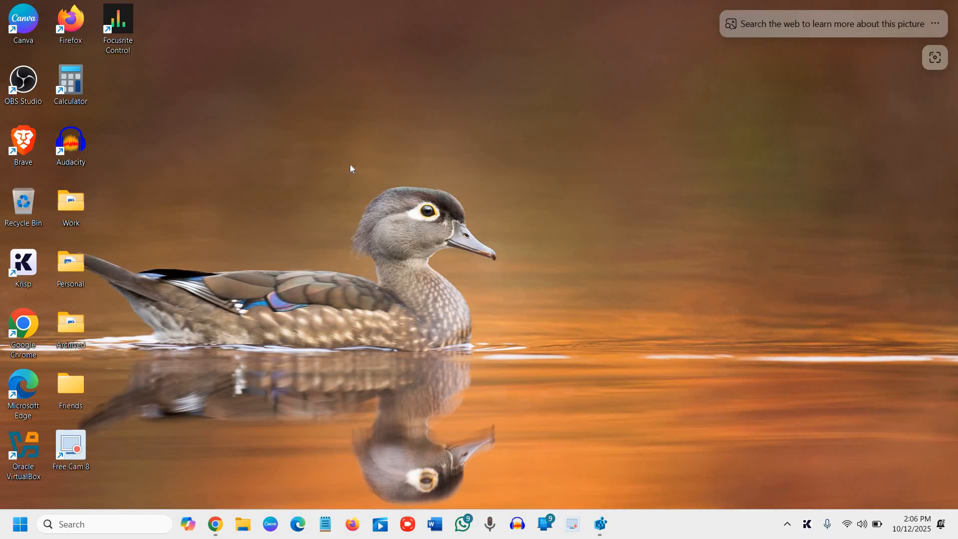